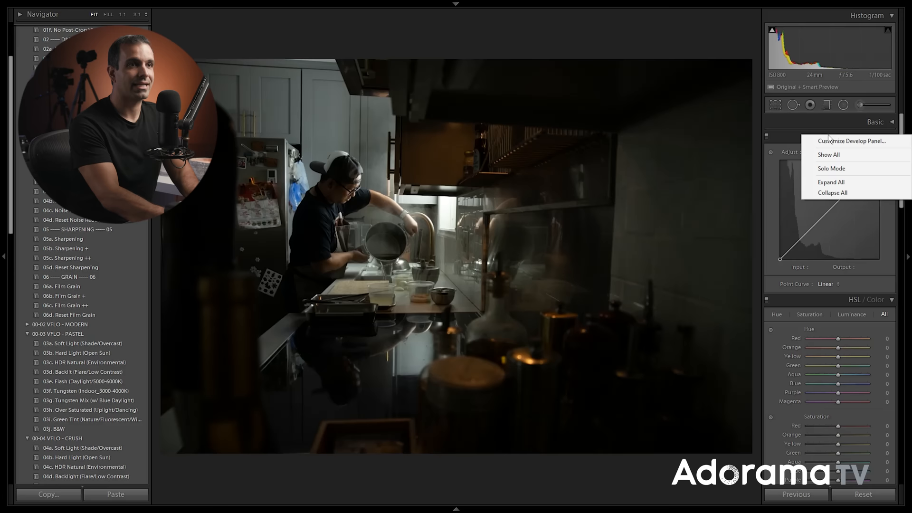
Turn on Solo Mode for the right-hand develop panels, leaving only Tone Curve expanded
click(829, 155)
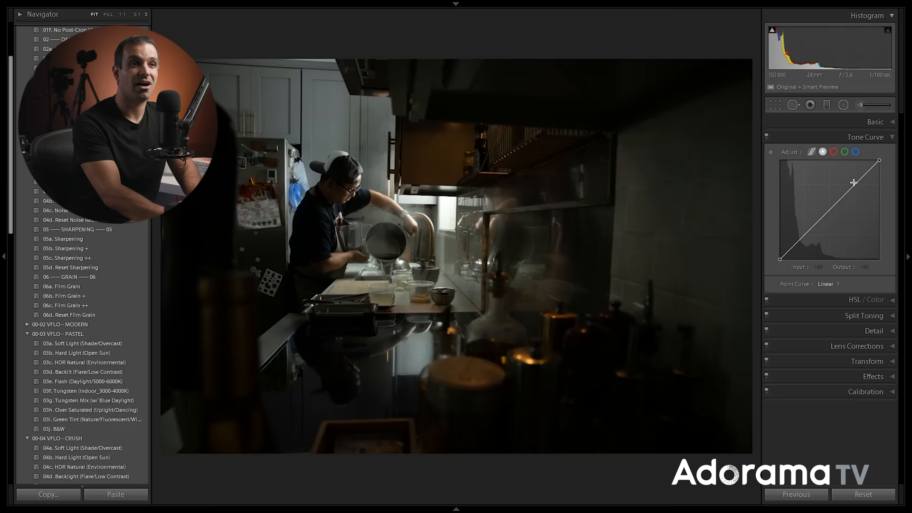
Hide the left Navigator/Presets panel so the kitchen photo enlarges
drag(854, 182, 849, 178)
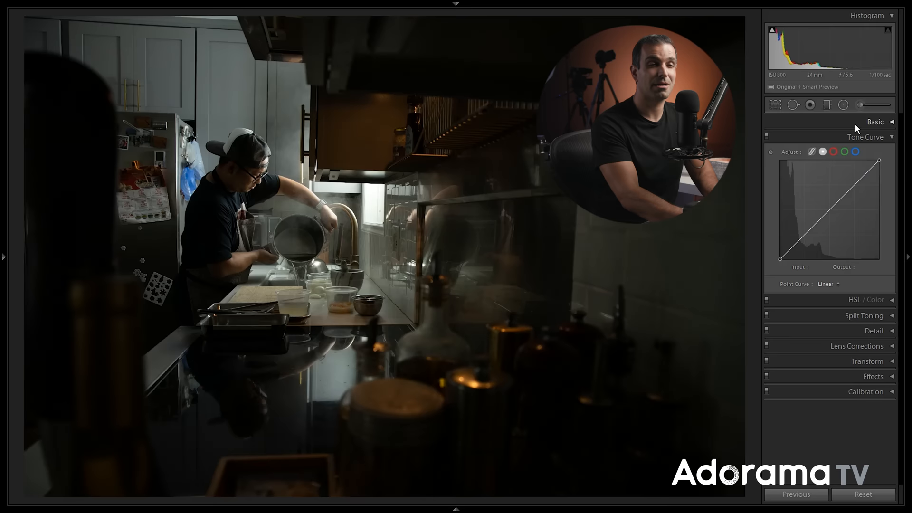
click(874, 122)
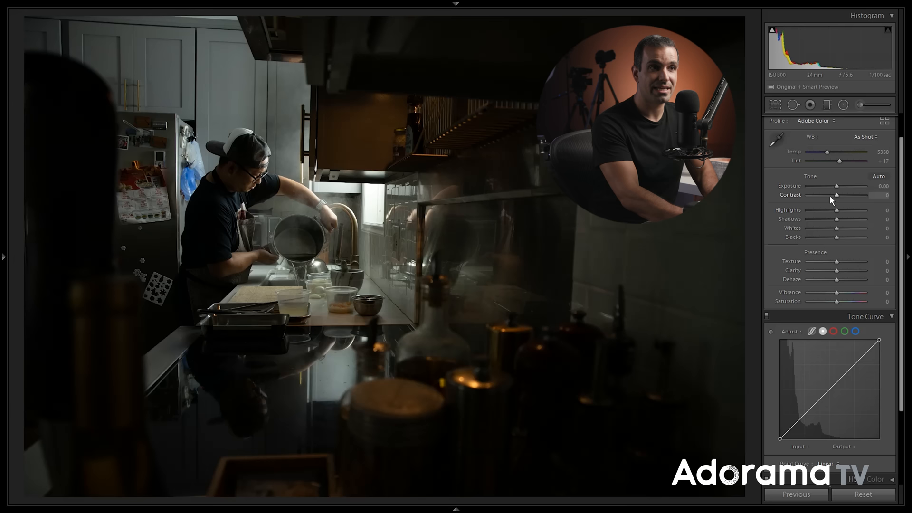
drag(837, 186, 841, 186)
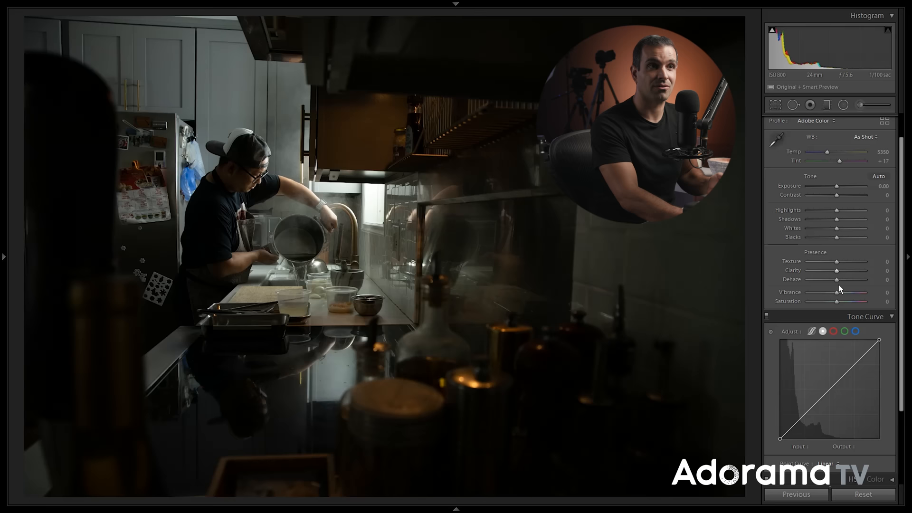
click(875, 121)
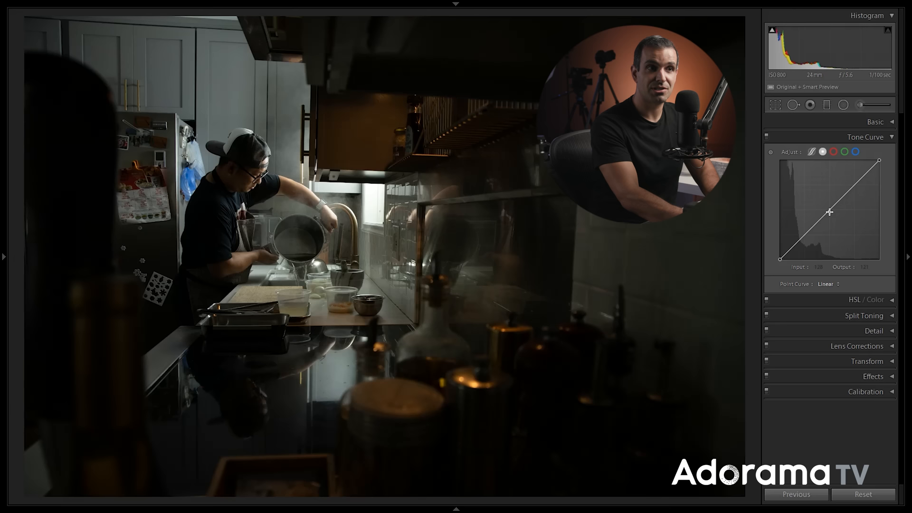
Add a midtone curve point near 128/156 and a highlight point near 196/210
drag(830, 212, 830, 196)
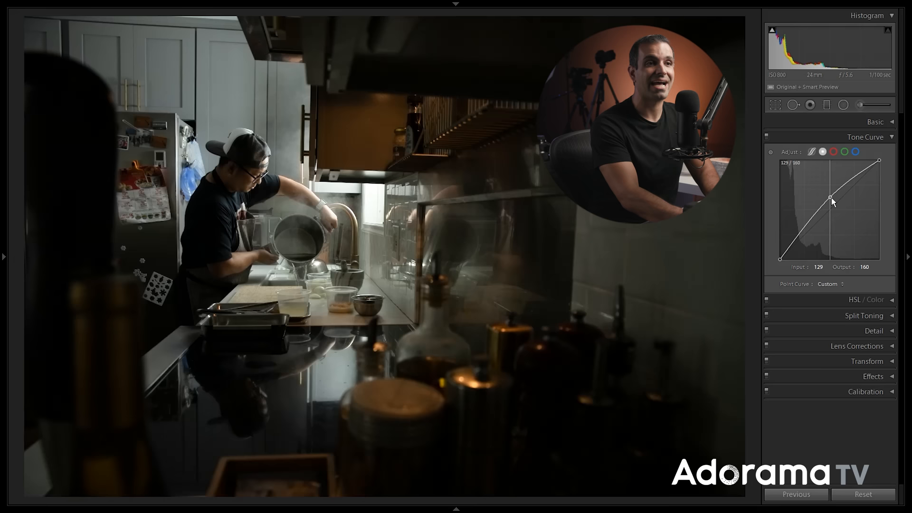
drag(831, 198, 831, 213)
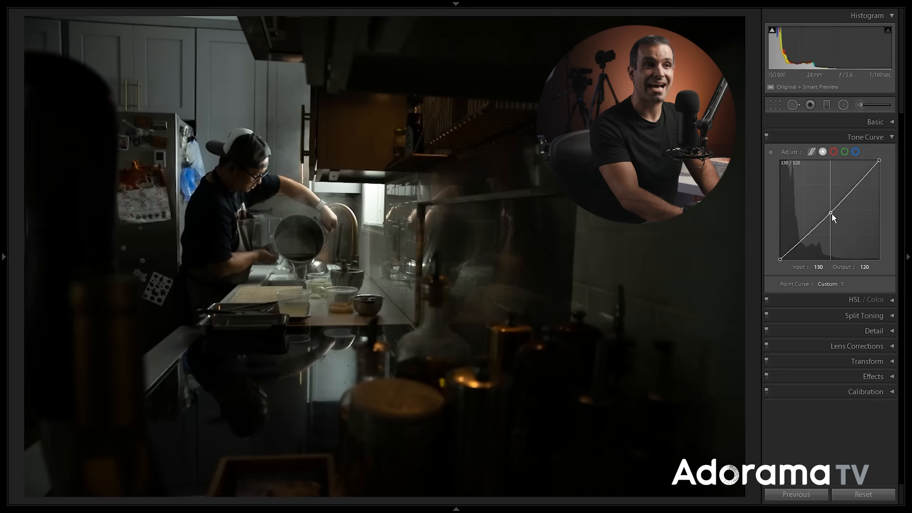
drag(830, 213, 830, 179)
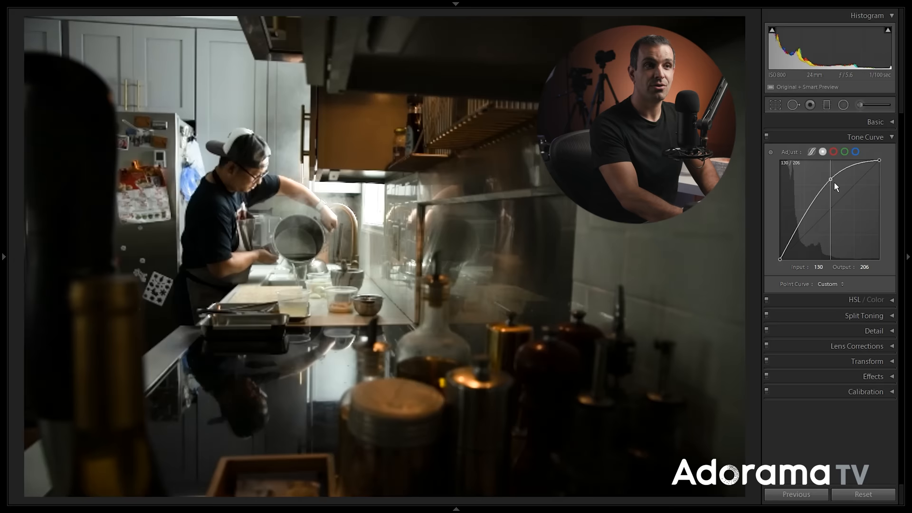
drag(832, 179, 832, 174)
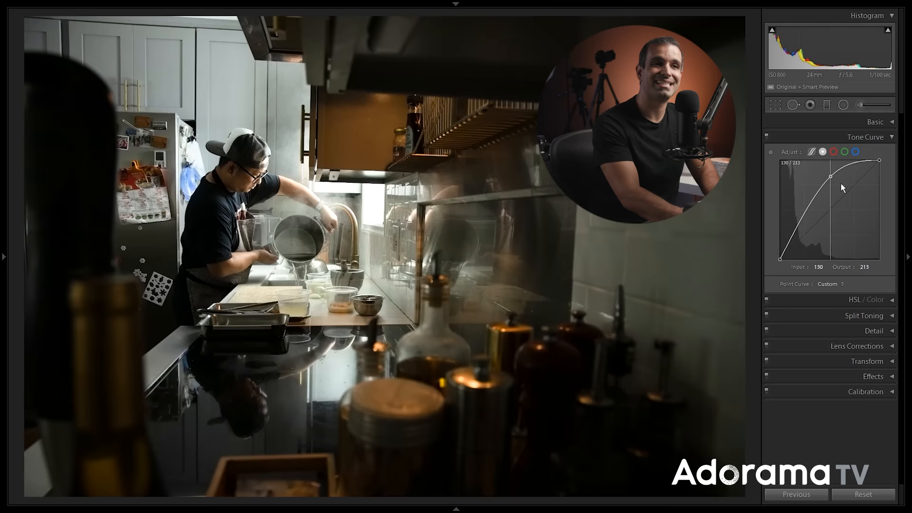
drag(832, 174, 830, 197)
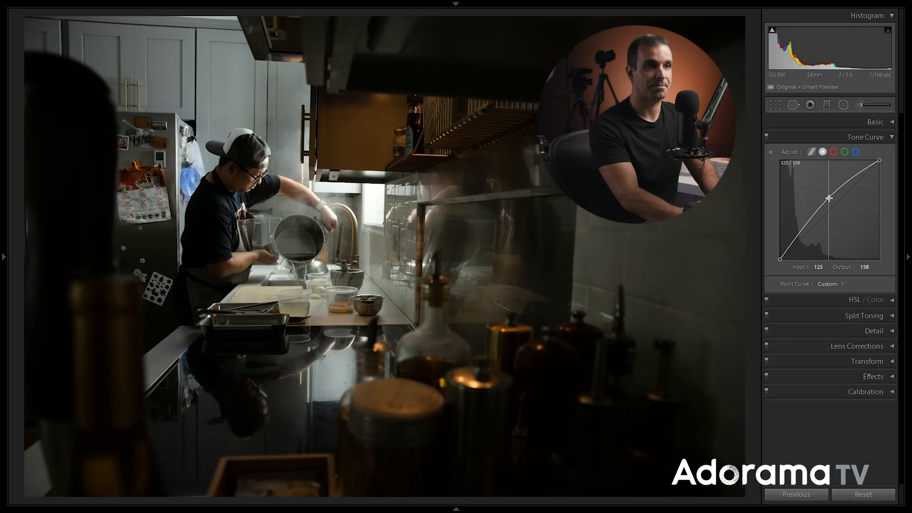
drag(829, 197, 830, 199)
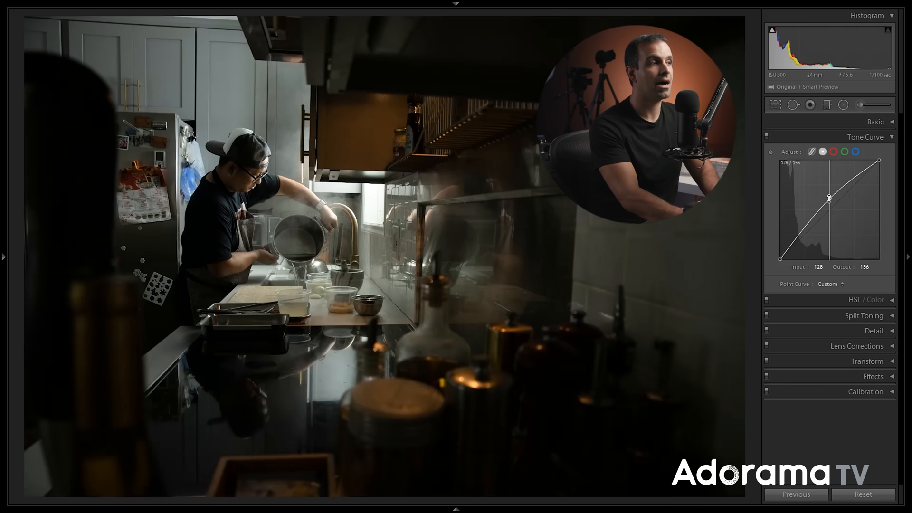
drag(830, 198, 861, 174)
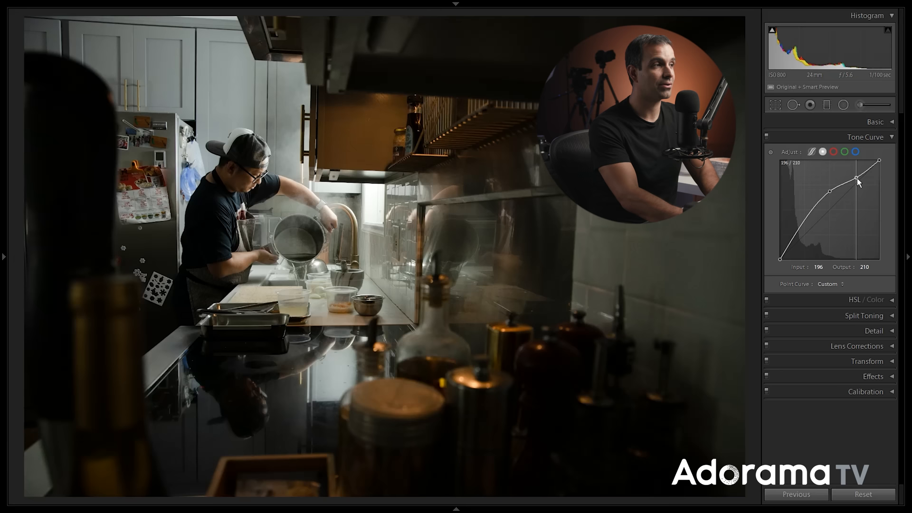
drag(855, 174, 794, 240)
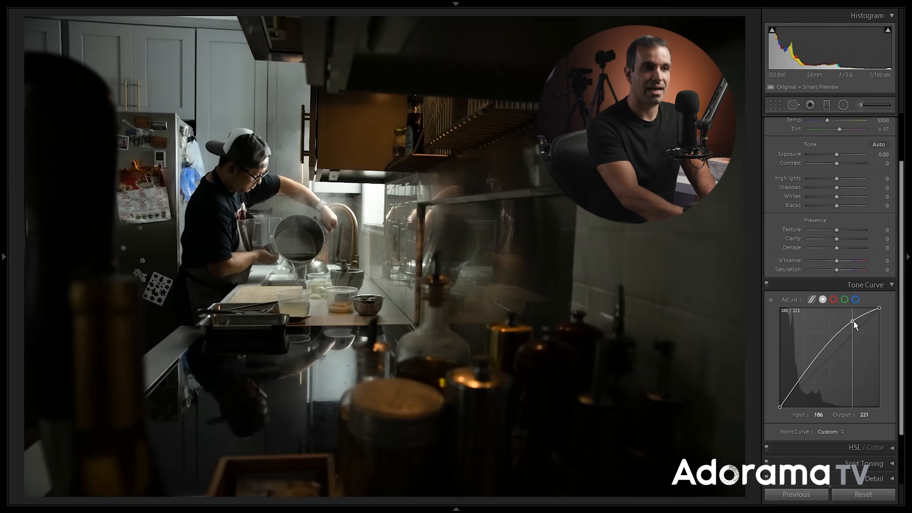
Add a shadow point and drag it down to about 55/43 for an S-curve
drag(853, 325, 800, 391)
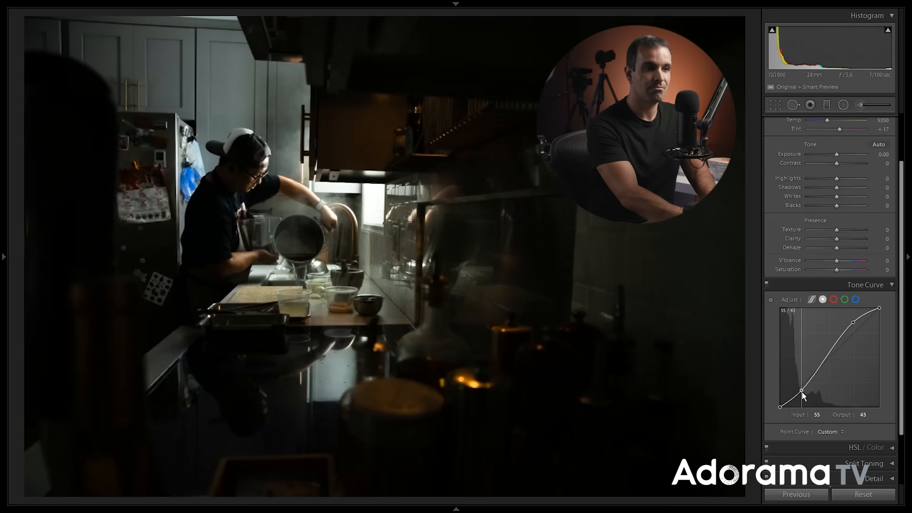
drag(801, 391, 802, 399)
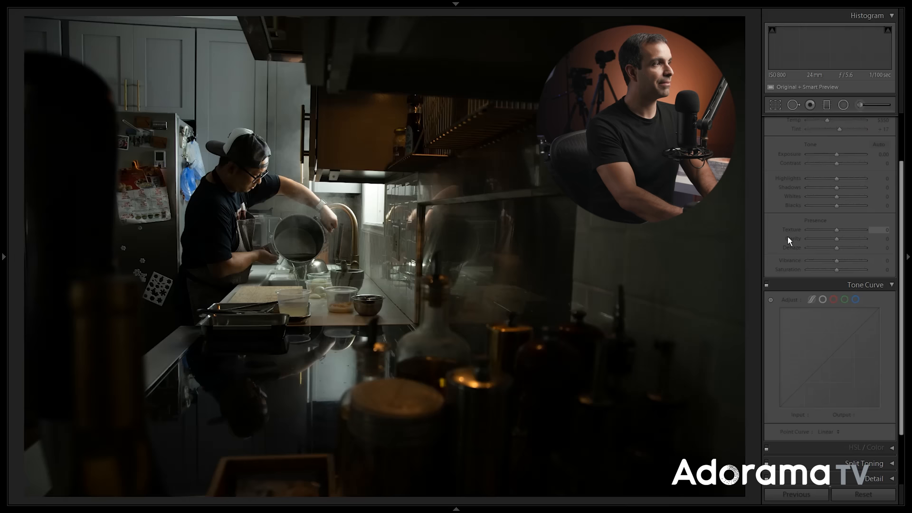
Drag the shadow curve point further to deepen the S-curve contrast
drag(803, 401, 804, 400)
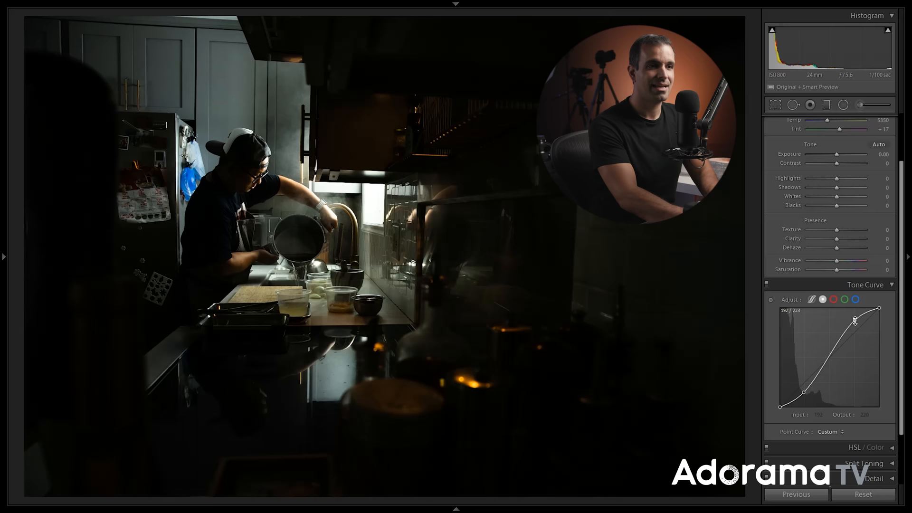
Test maximum and -60 contrast, then reopen the kitchen photo from the Library grid
drag(855, 321, 801, 388)
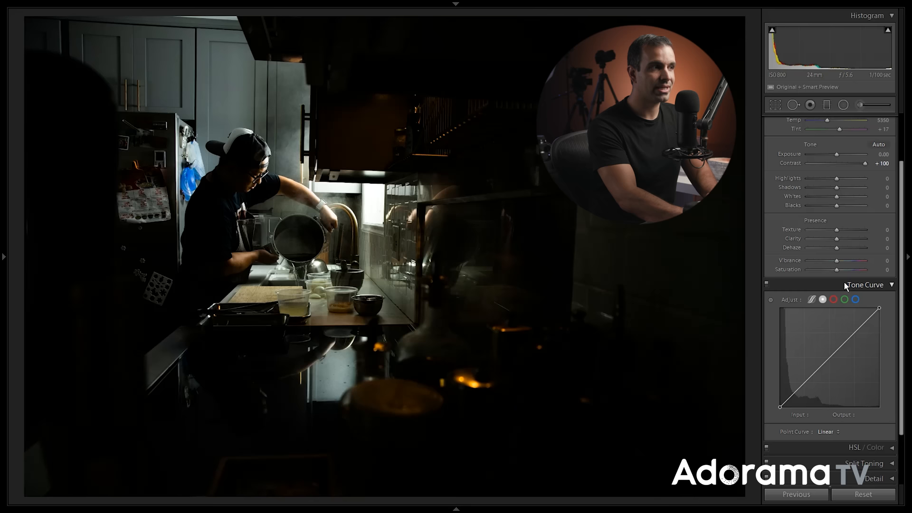
drag(864, 164, 817, 163)
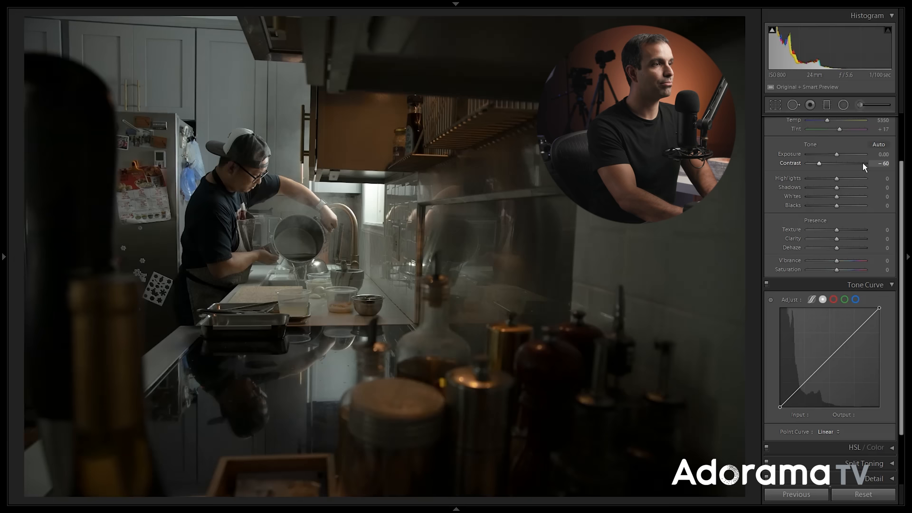
key(g)
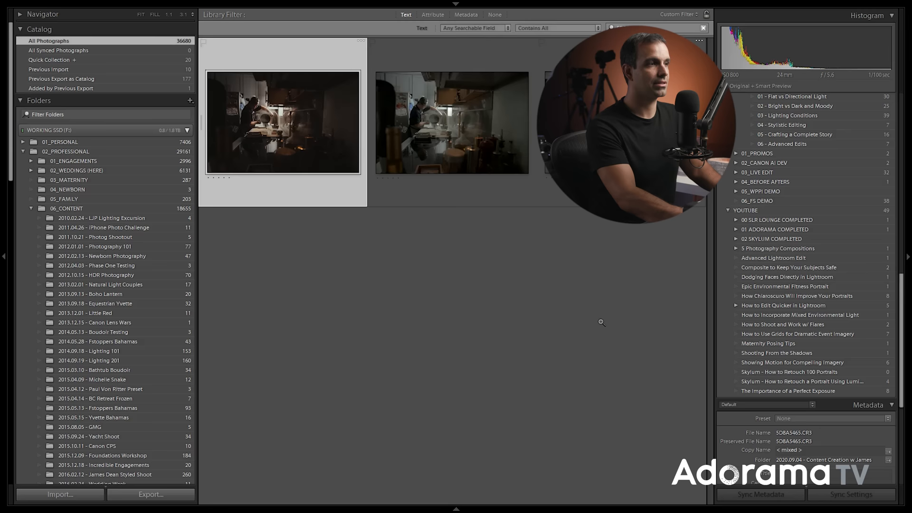
click(451, 122)
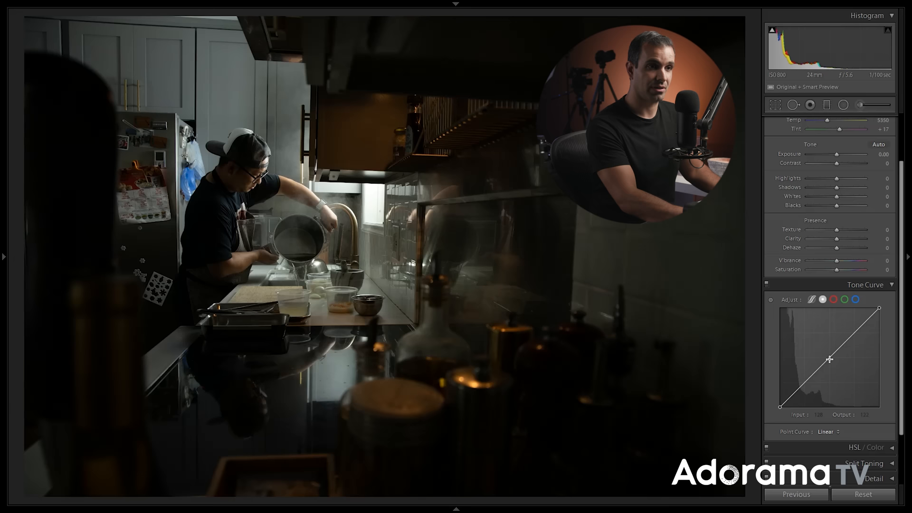
Raise the curve midpoint, add a shadow point near 43/66, and lift blacks to 16
drag(830, 359, 830, 342)
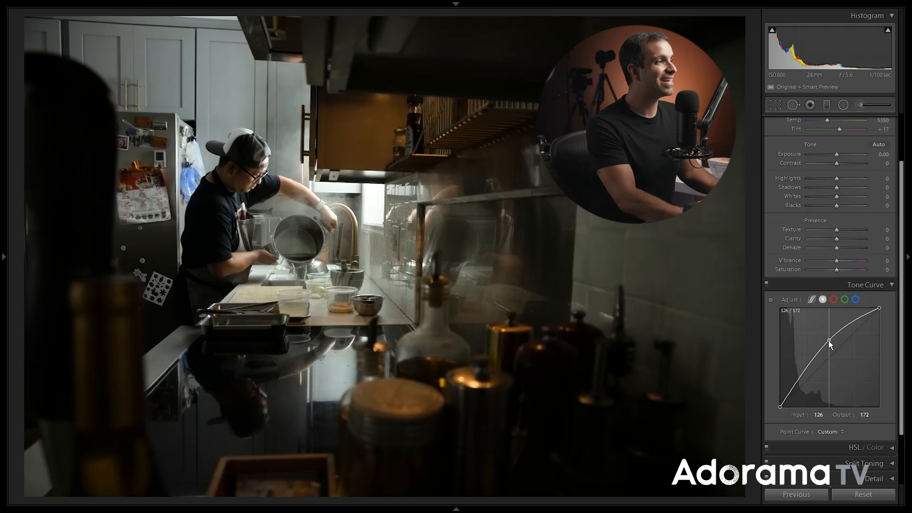
drag(830, 342, 867, 314)
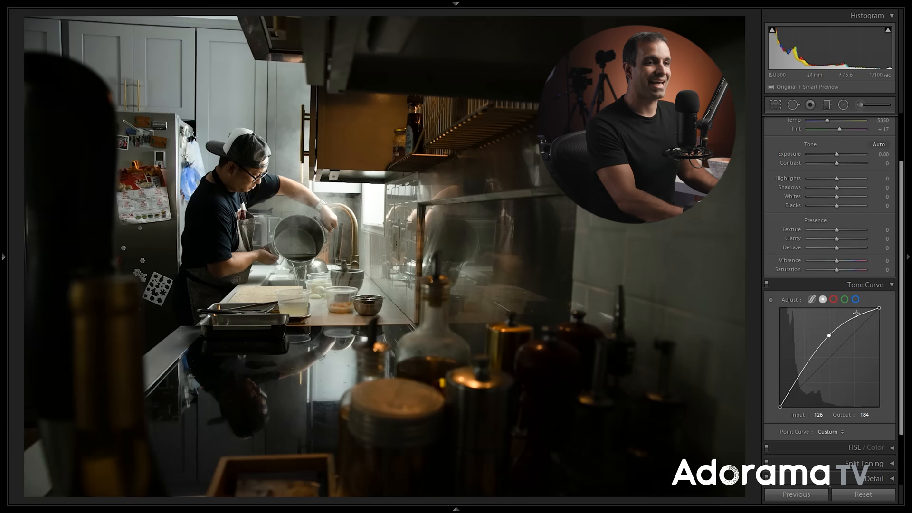
drag(856, 319, 797, 394)
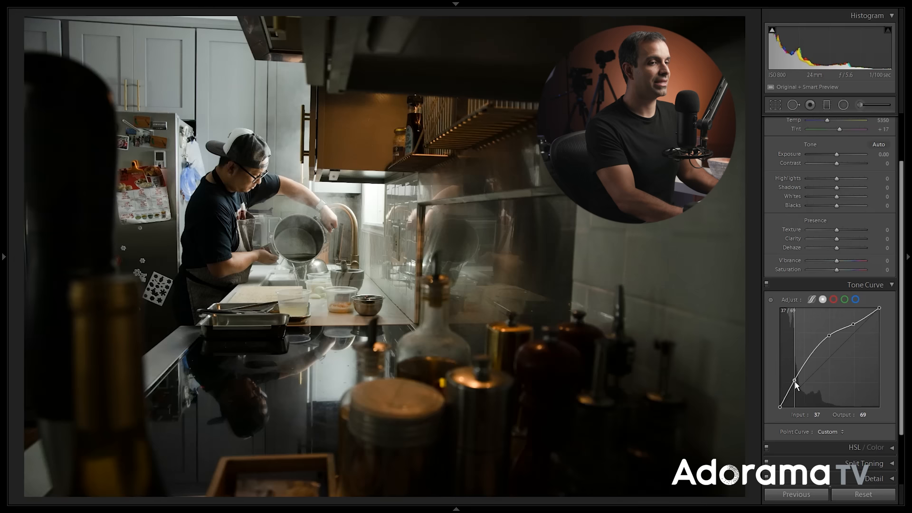
drag(796, 385, 814, 392)
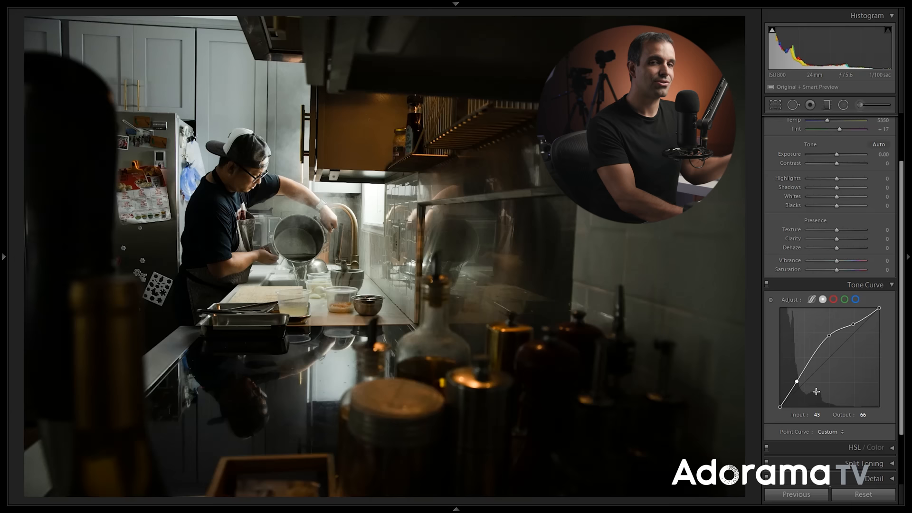
drag(794, 385, 803, 387)
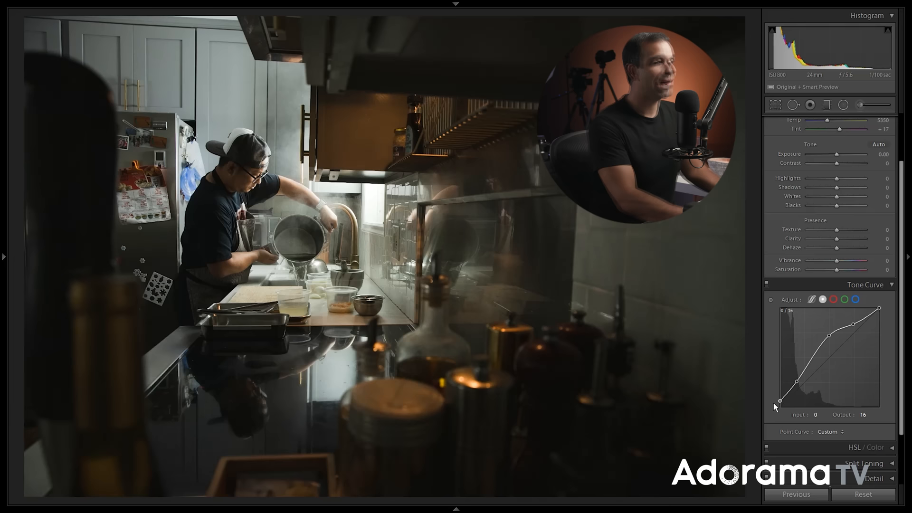
drag(879, 314, 878, 311)
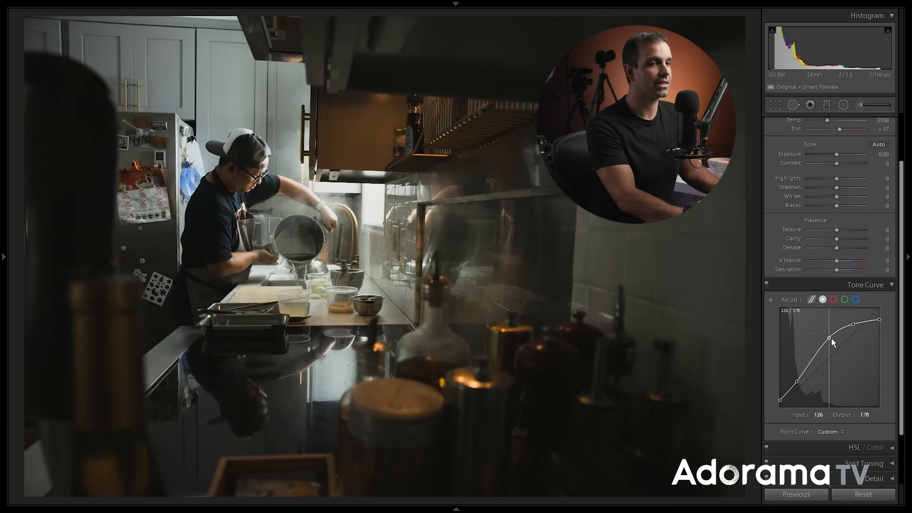
Flatten the upper highlight points and drag the shadow point down to about 43/54
drag(825, 339, 856, 336)
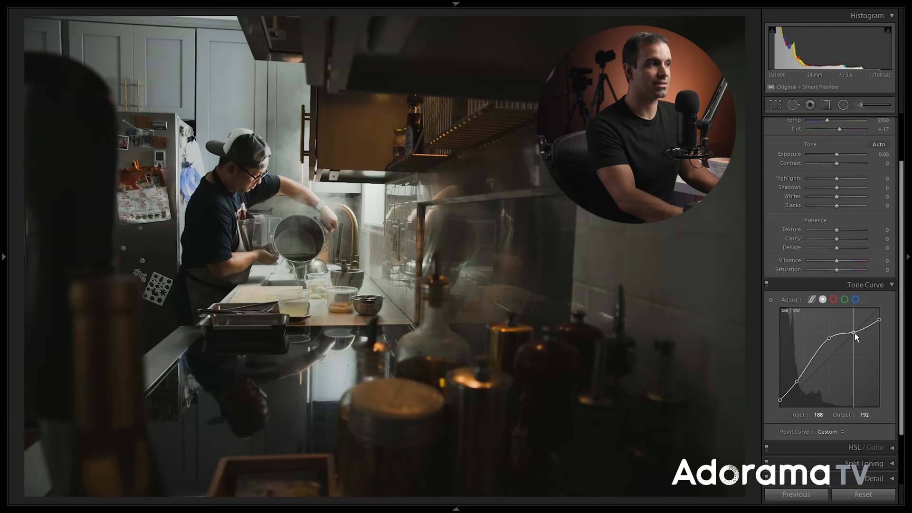
drag(855, 335, 880, 319)
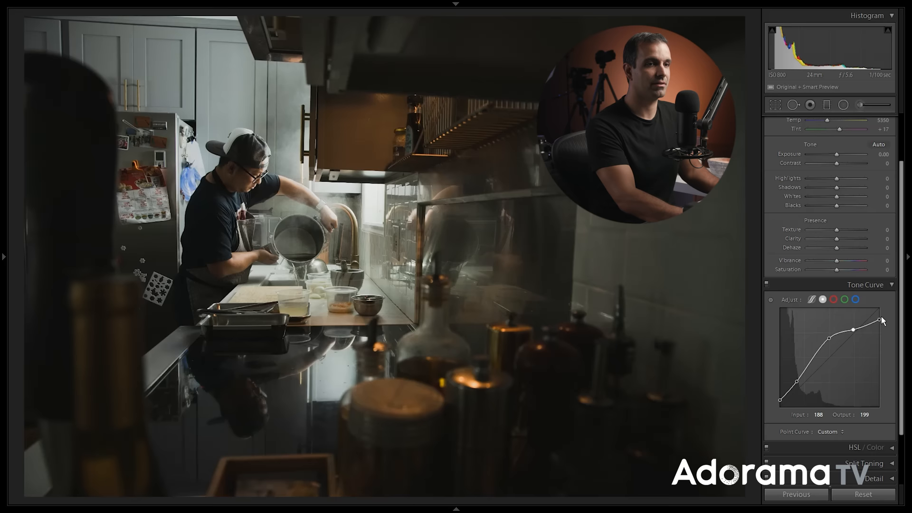
drag(880, 314, 829, 340)
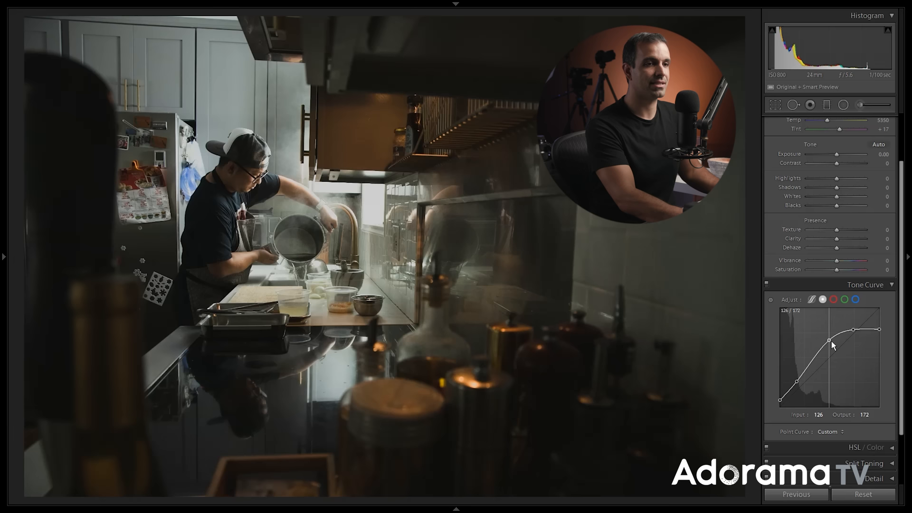
drag(828, 339, 791, 388)
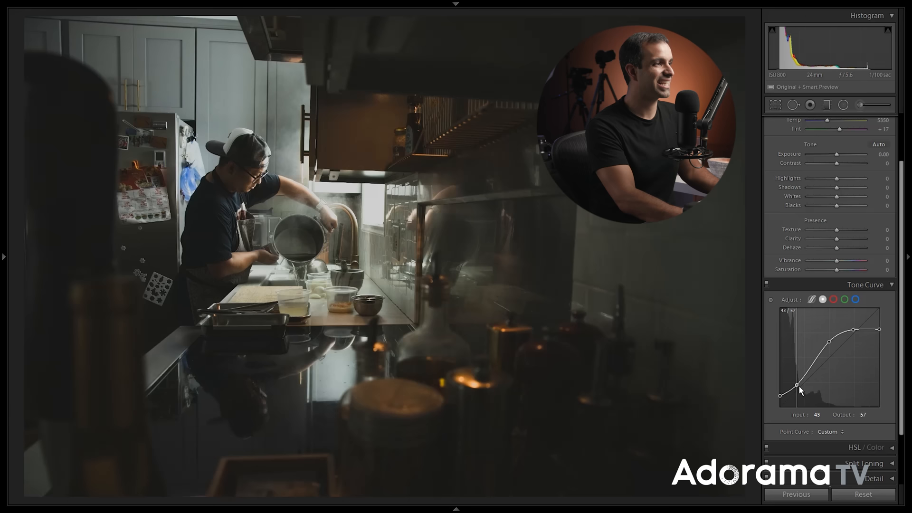
drag(789, 388, 785, 394)
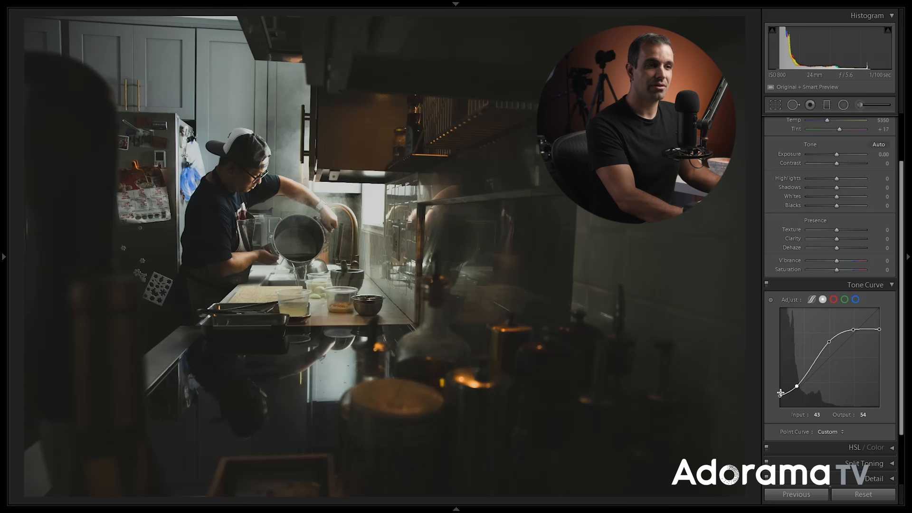
click(767, 286)
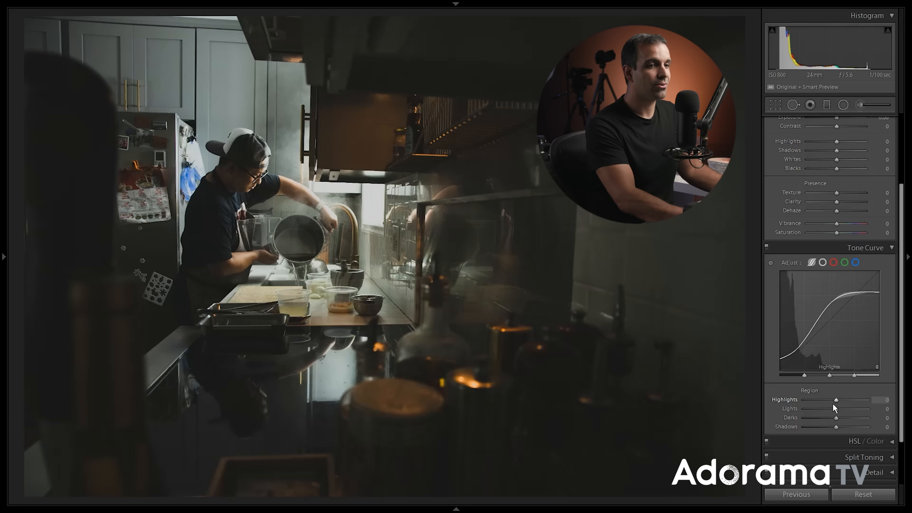
Set Region sliders to Highlights −58, Lights −36, Darks −9, Shadows +52
drag(836, 408, 821, 408)
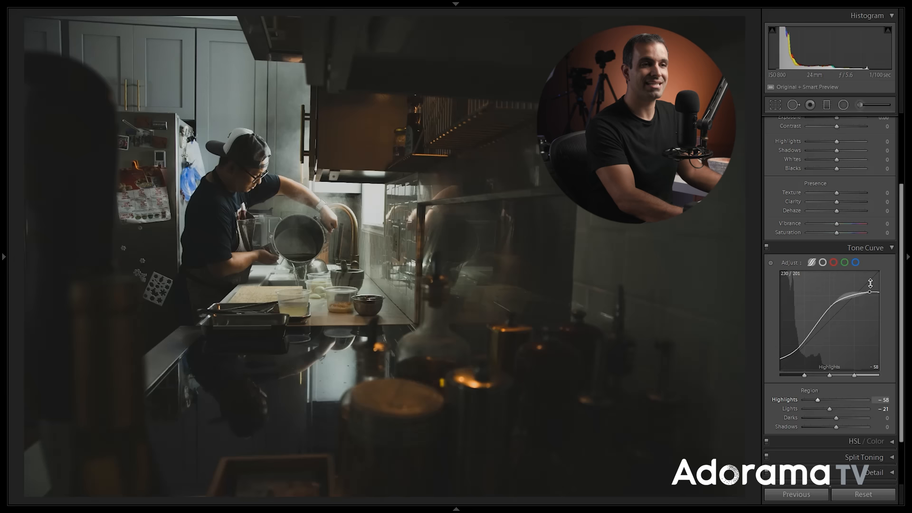
drag(837, 417, 826, 418)
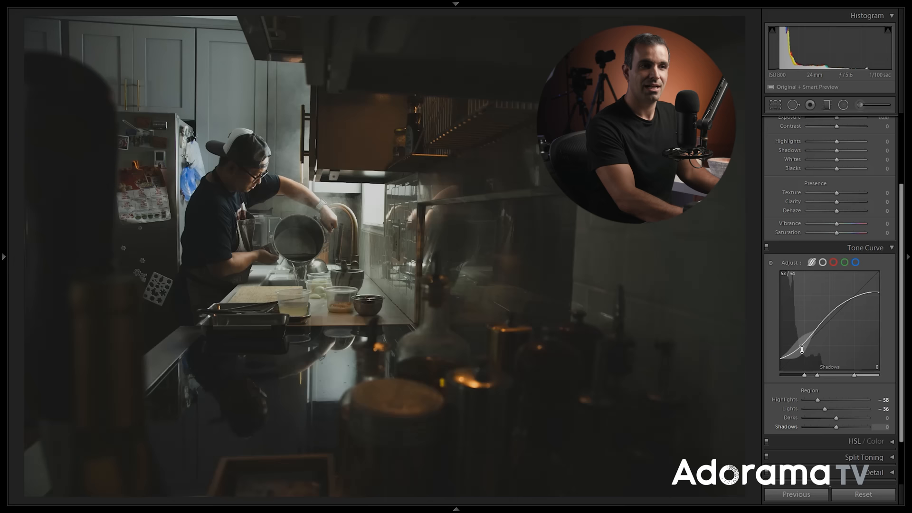
drag(821, 417, 855, 417)
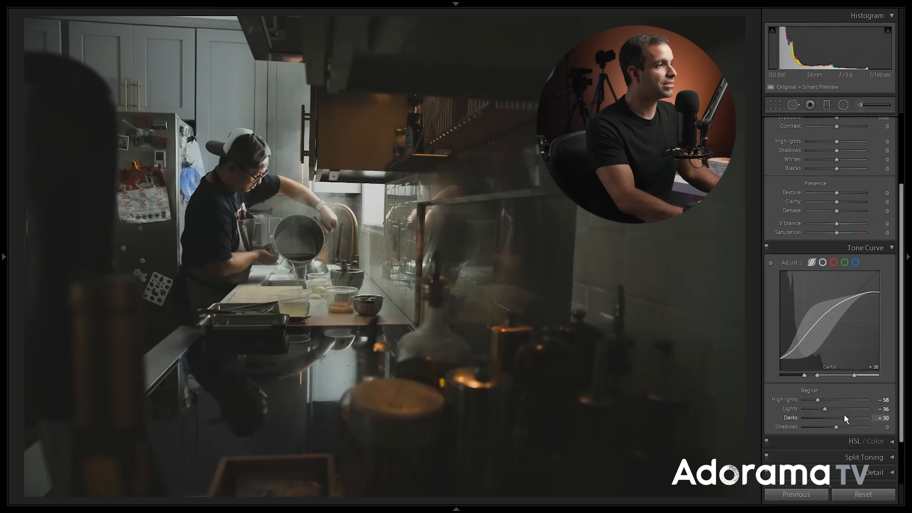
drag(826, 427, 853, 427)
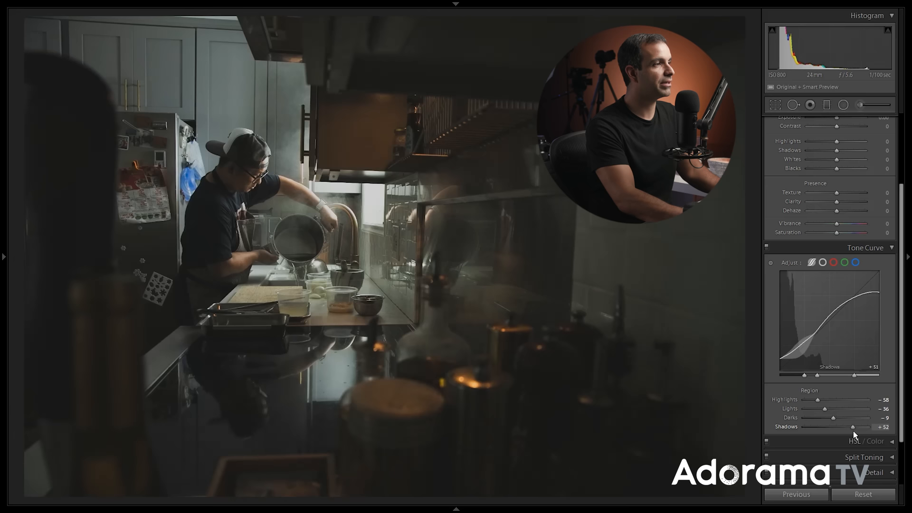
drag(853, 426, 833, 427)
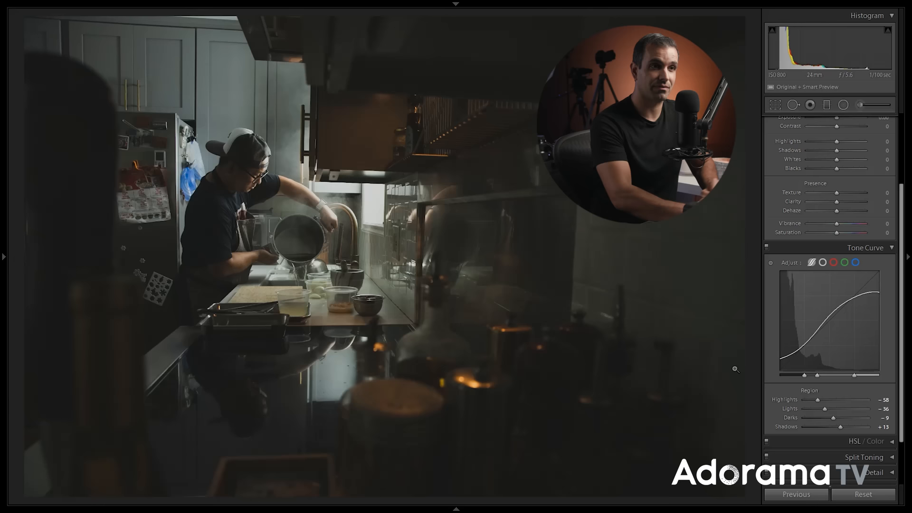
Ease the Shadows region slider back down to +13
click(812, 263)
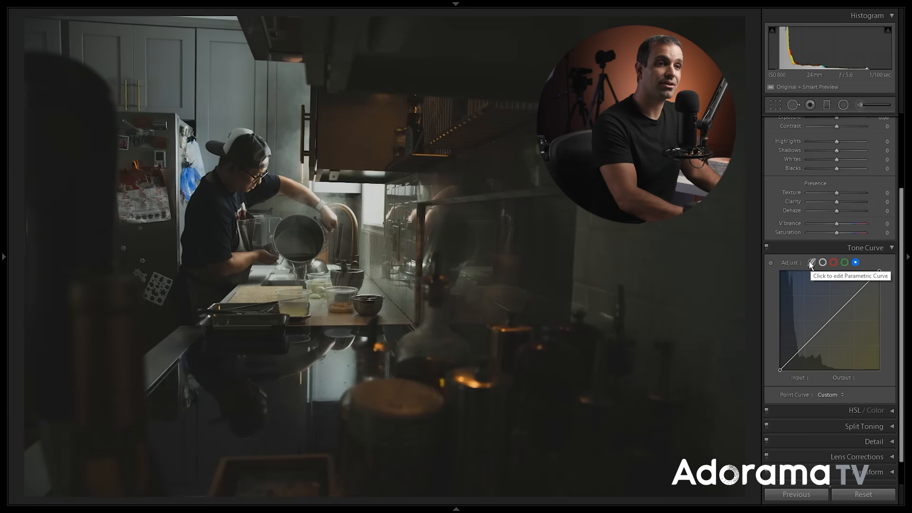
Switch the Tone Curve to the red channel
click(833, 263)
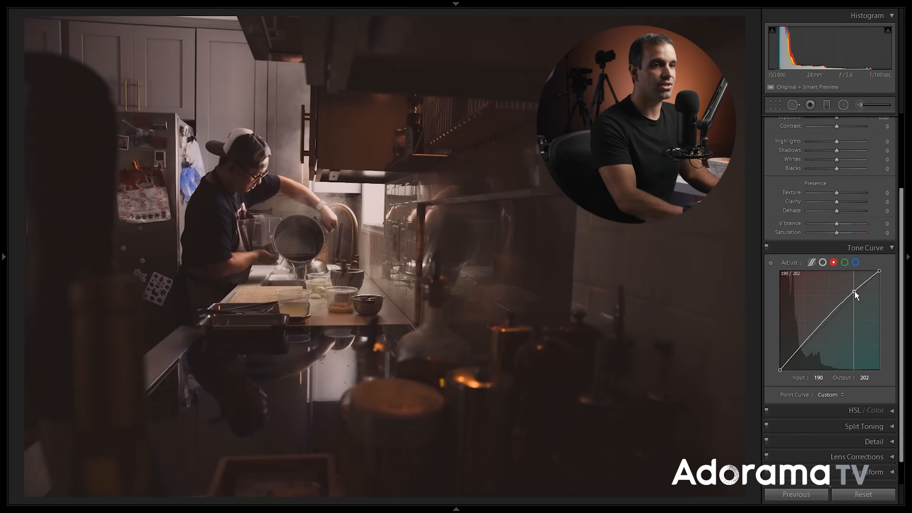
Raise the red curve's upper point near input 190 slightly above the diagonal
drag(854, 293, 828, 325)
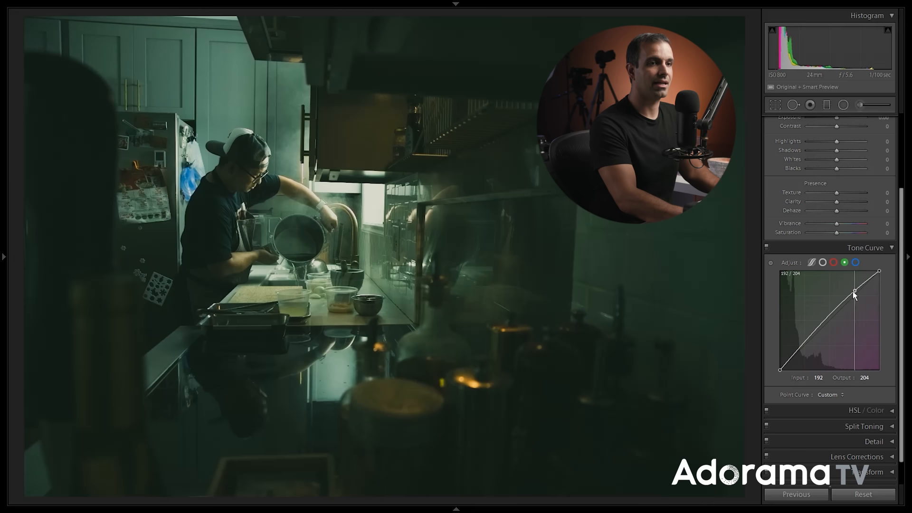
Lift the green channel curve's upper point near input 192 (to about 204)
drag(853, 293, 826, 329)
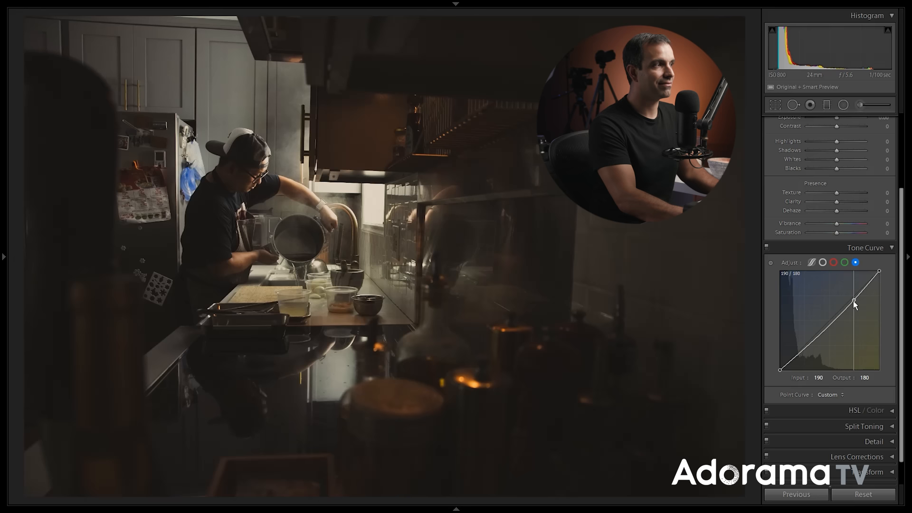
Dip the blue curve at 190 (to 184) and 115 (to 111), keeping the top endpoint at 255
drag(855, 301, 814, 339)
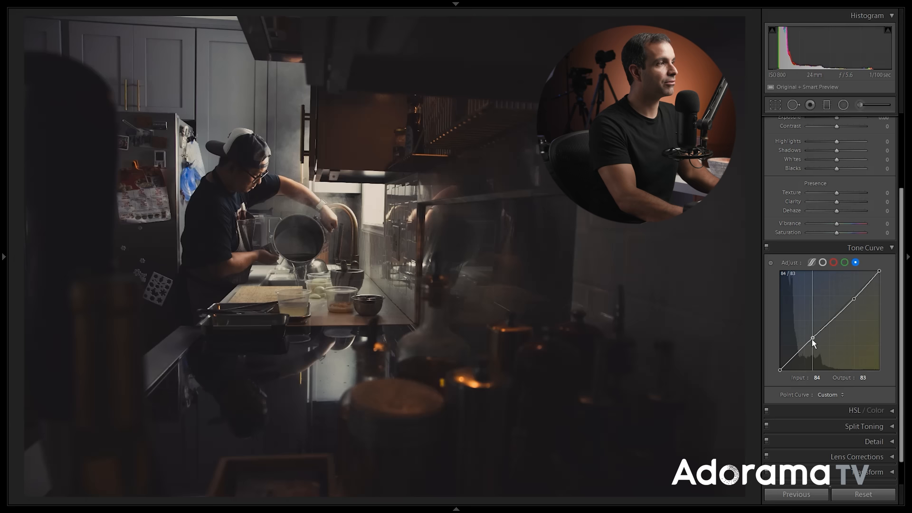
drag(813, 340, 825, 345)
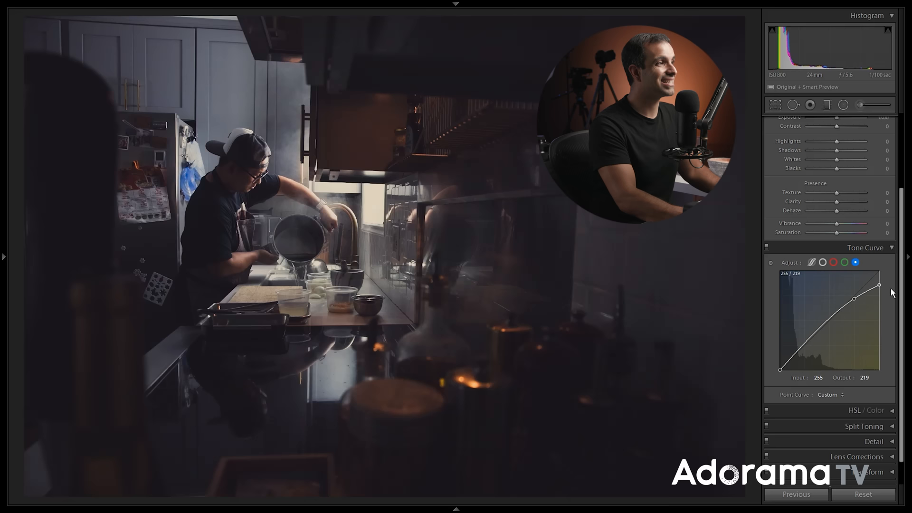
drag(879, 285, 880, 271)
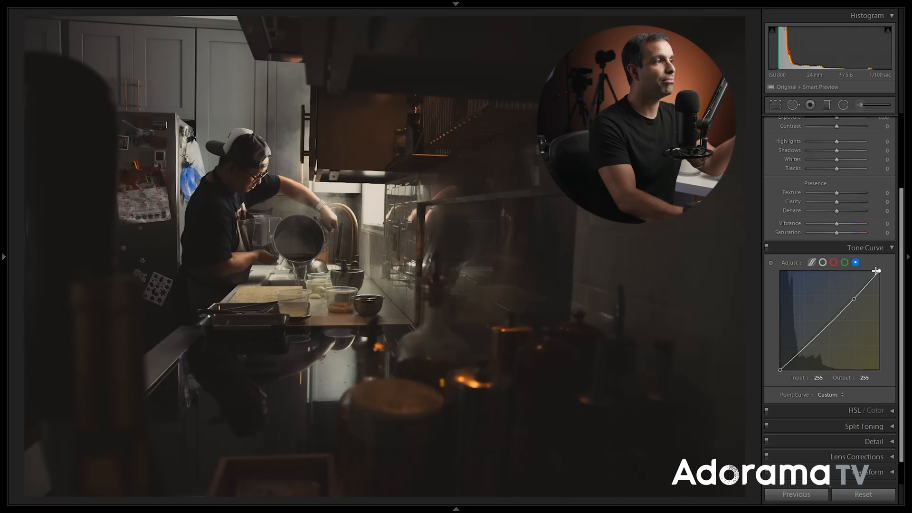
drag(877, 271, 855, 301)
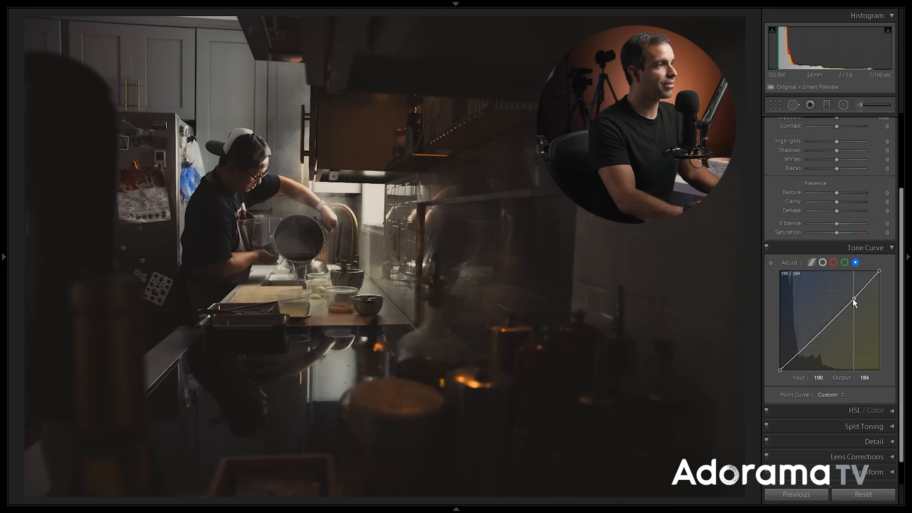
drag(867, 298, 824, 327)
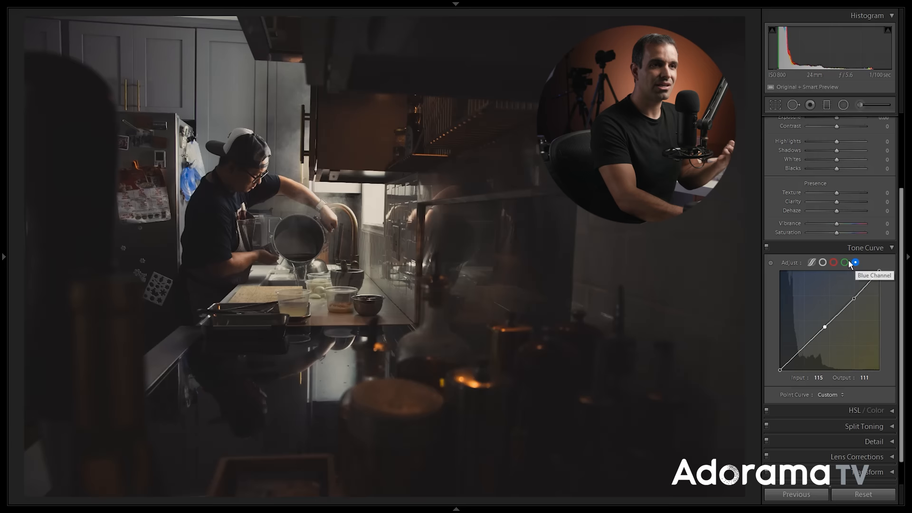
Switch to the parametric region curve and toggle tone curve adjustments off and back on
click(813, 262)
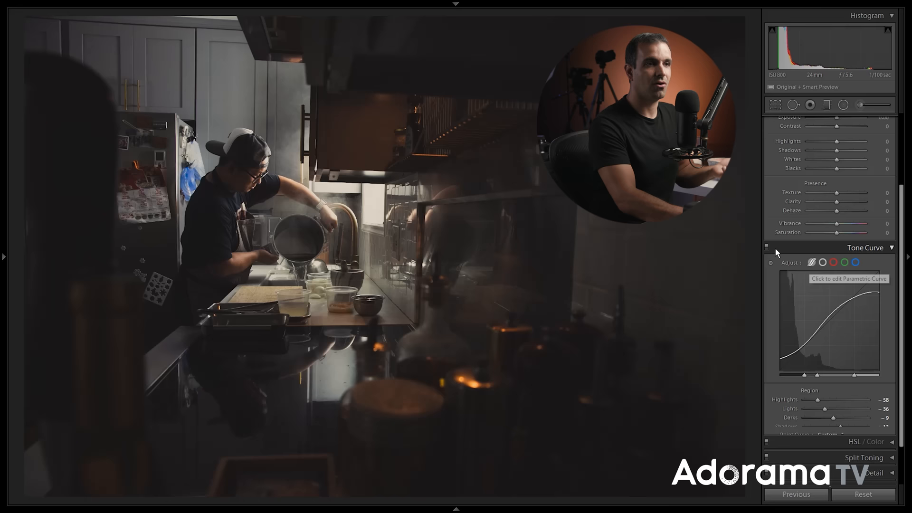
click(768, 248)
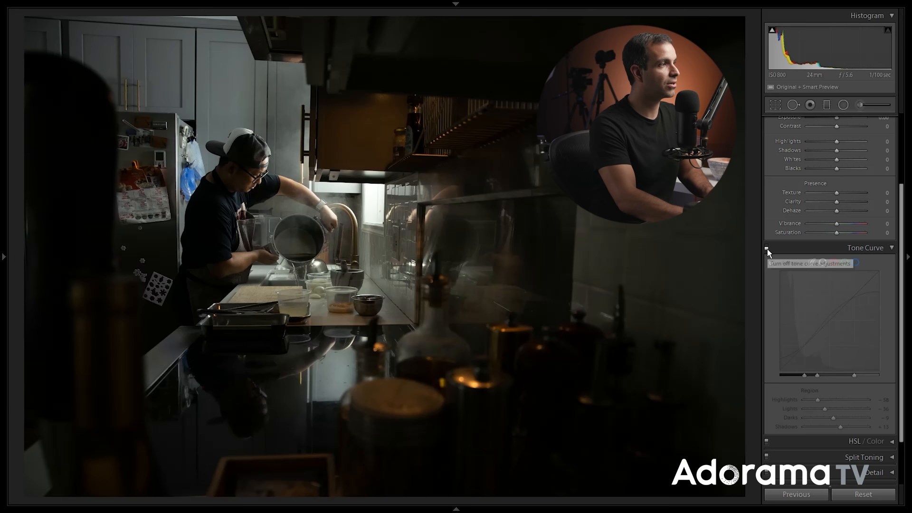
click(768, 250)
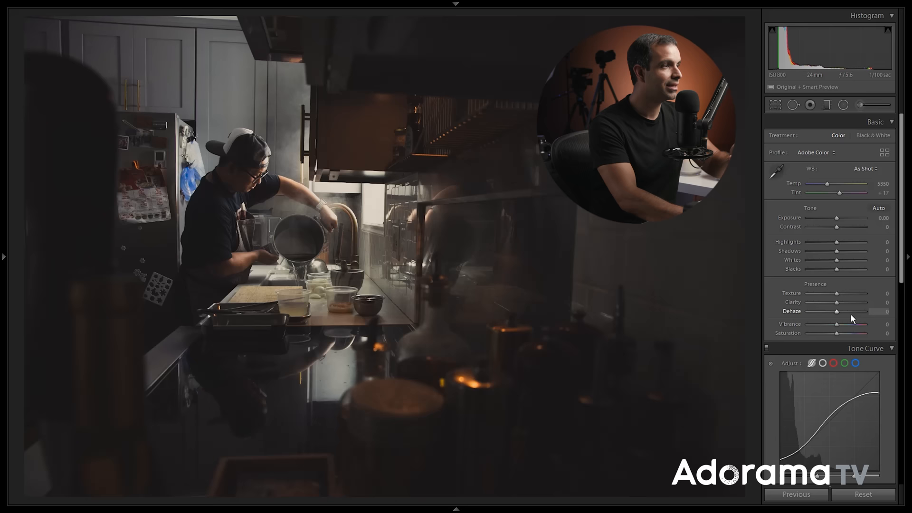
Set Basic sliders: Temp 5900, Contrast +15, Blacks −5, plus shadows, clarity and vibrance
drag(827, 184, 847, 184)
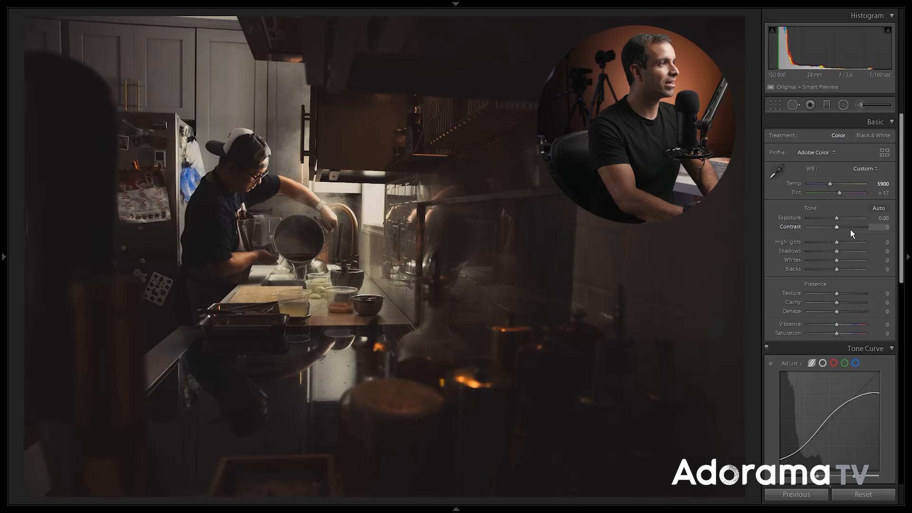
drag(837, 241, 830, 241)
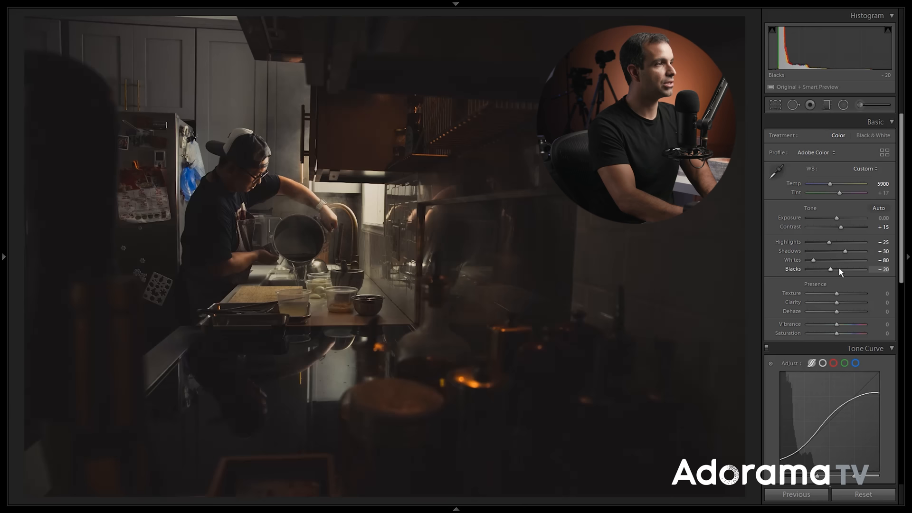
drag(836, 302, 847, 302)
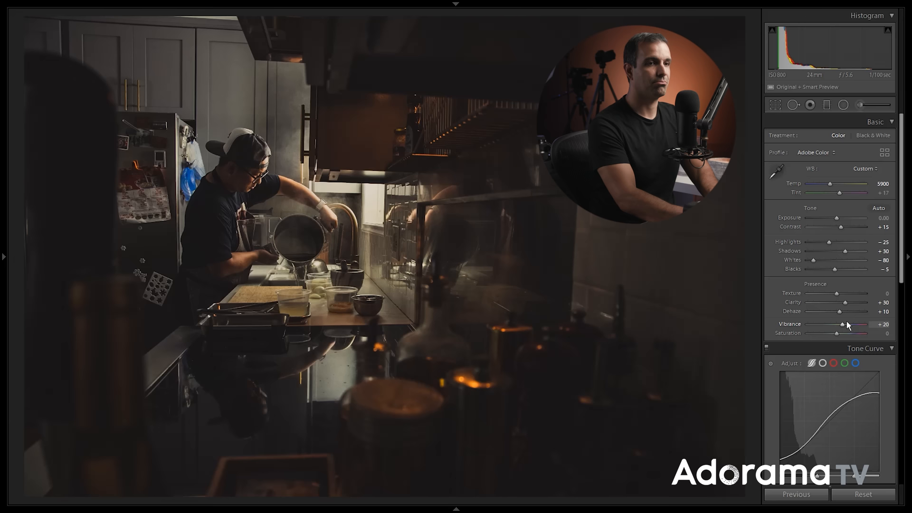
click(843, 104)
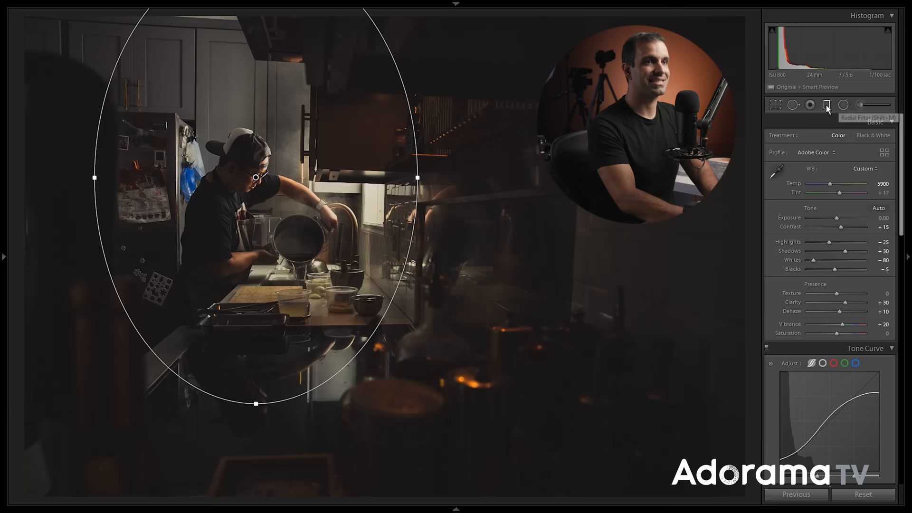
Start a graduated burn filter at −0.50 exposure across the upper kitchen
click(826, 105)
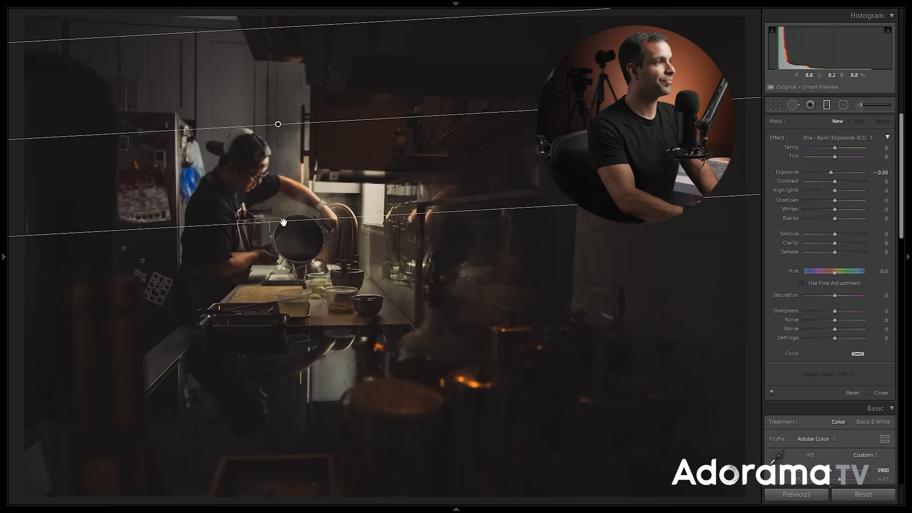